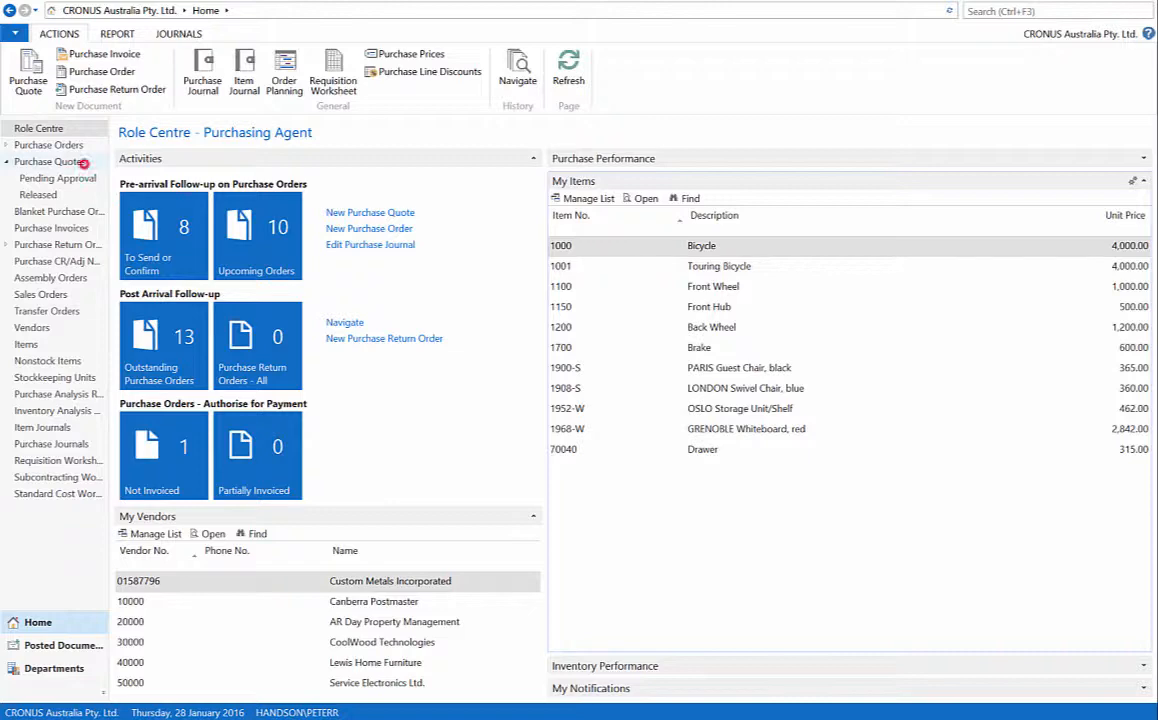
# Select quote 1001 from Canberra Postmaster in the Purchase Quotes list
pyautogui.click(50, 161)
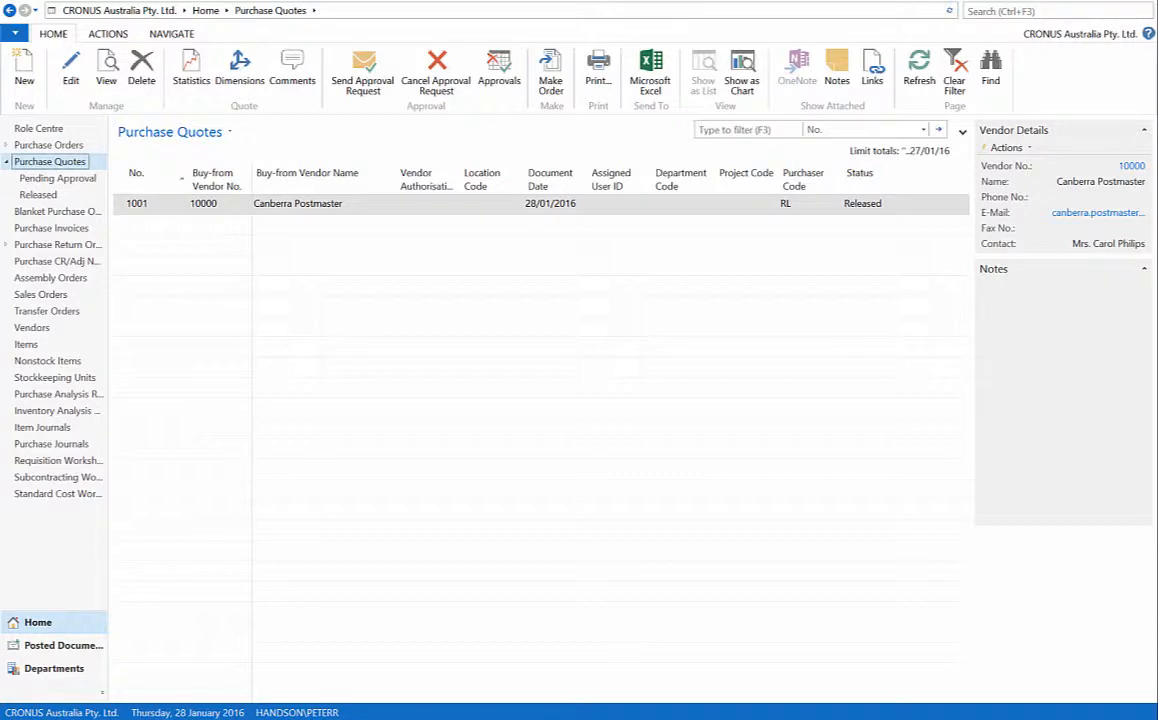
pyautogui.click(168, 203)
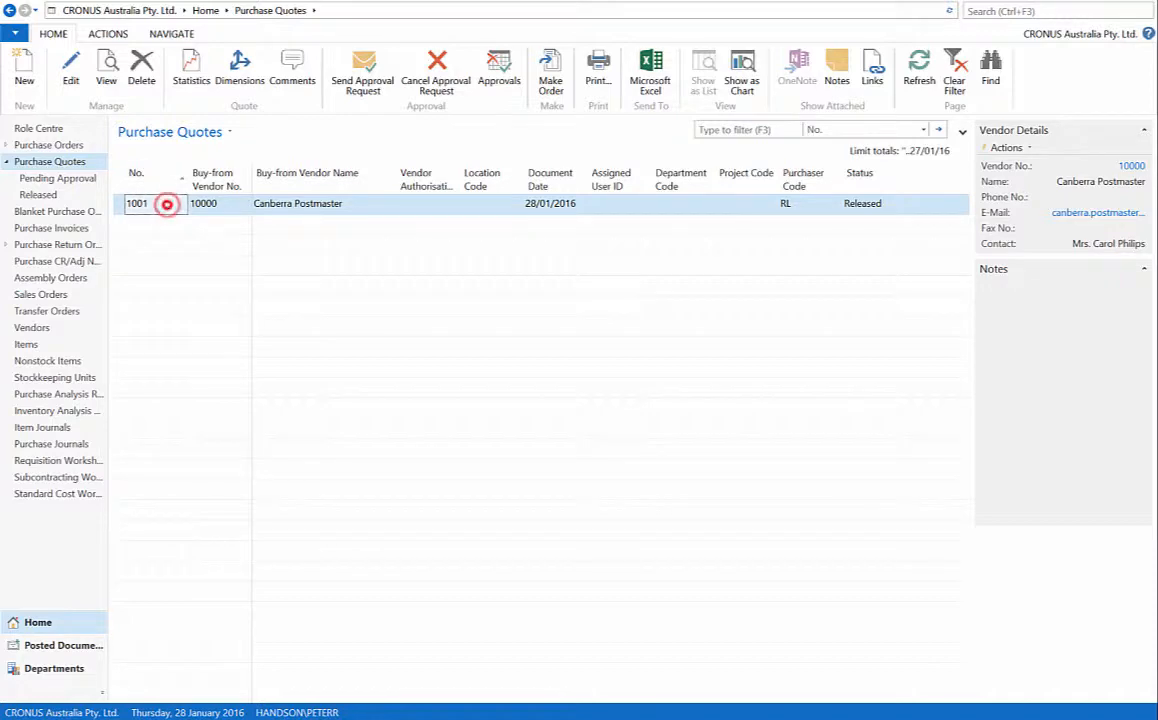
# Make an order from quote 1001, confirming its conversion to purchase order 106024
pyautogui.doubleClick(137, 203)
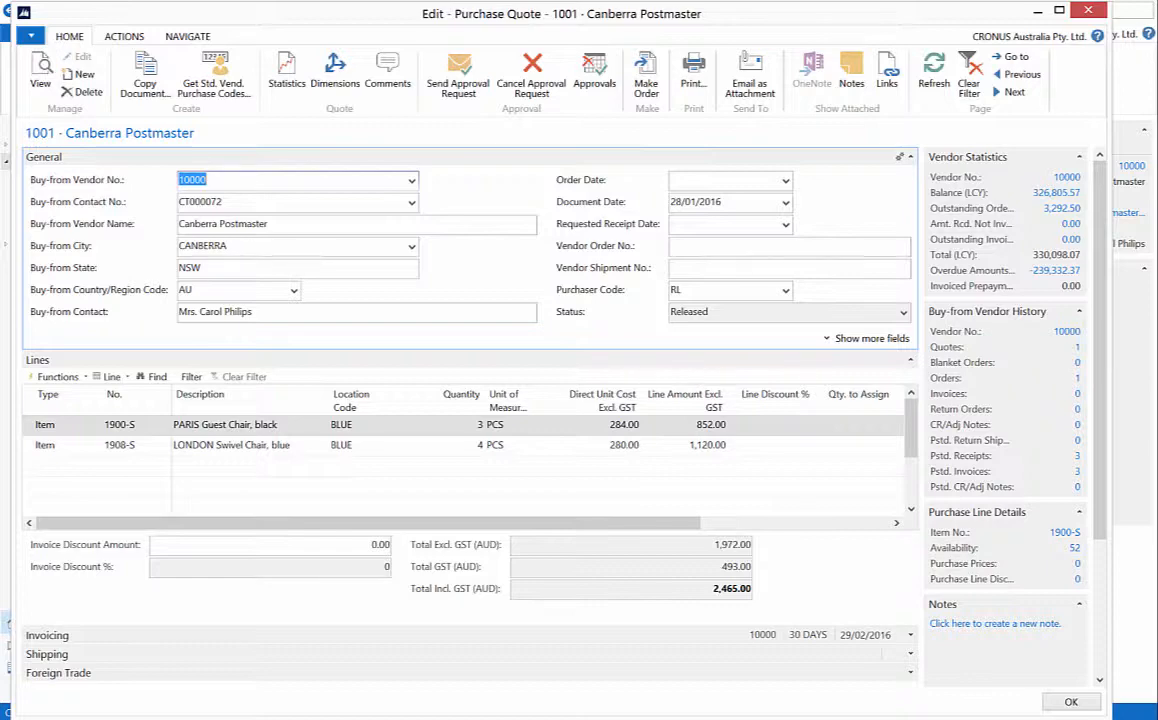
pyautogui.moveTo(645, 75)
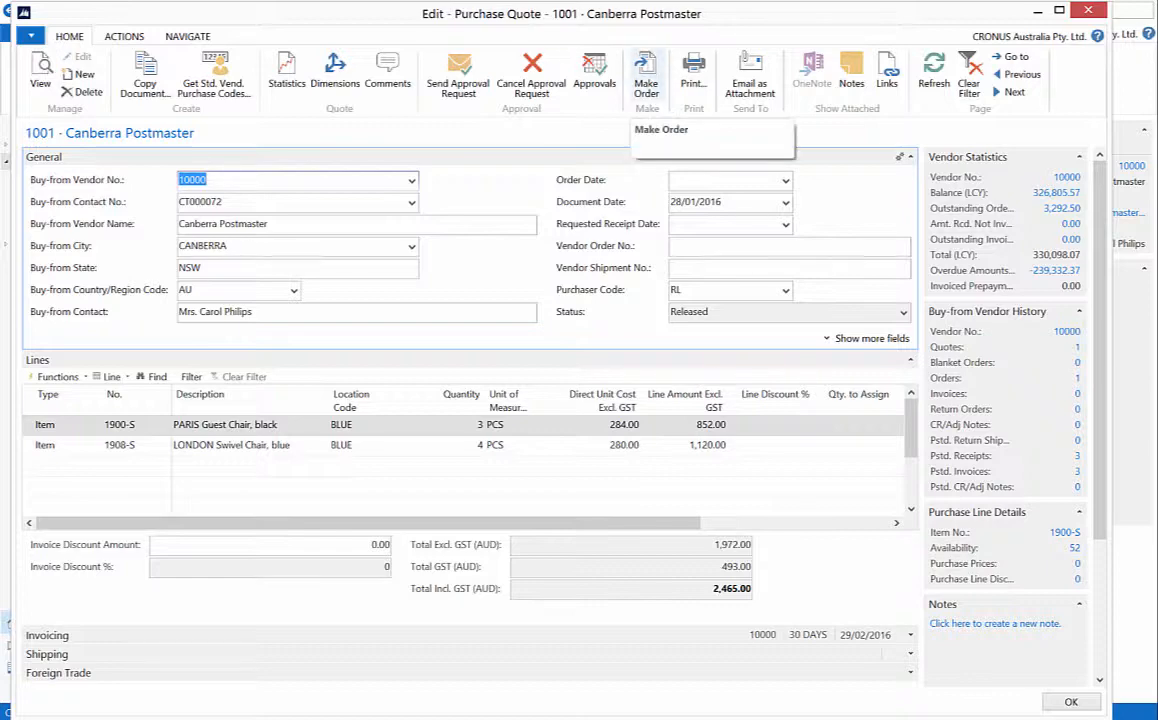
pyautogui.click(646, 70)
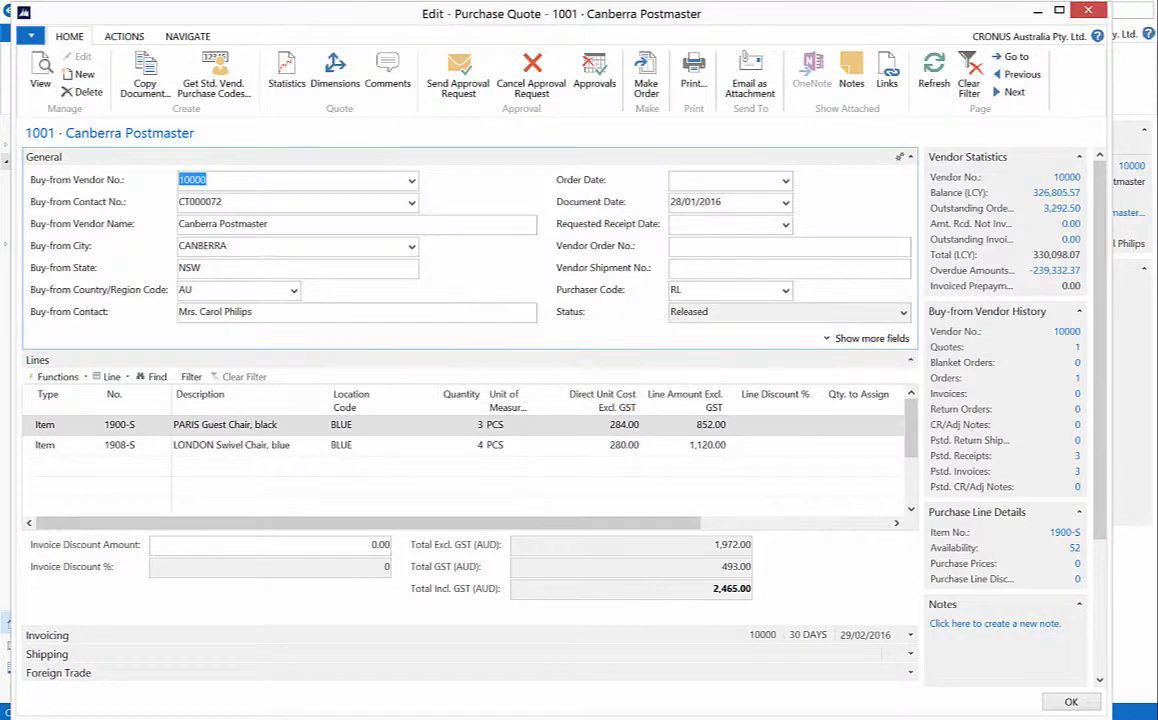
pyautogui.click(646, 70)
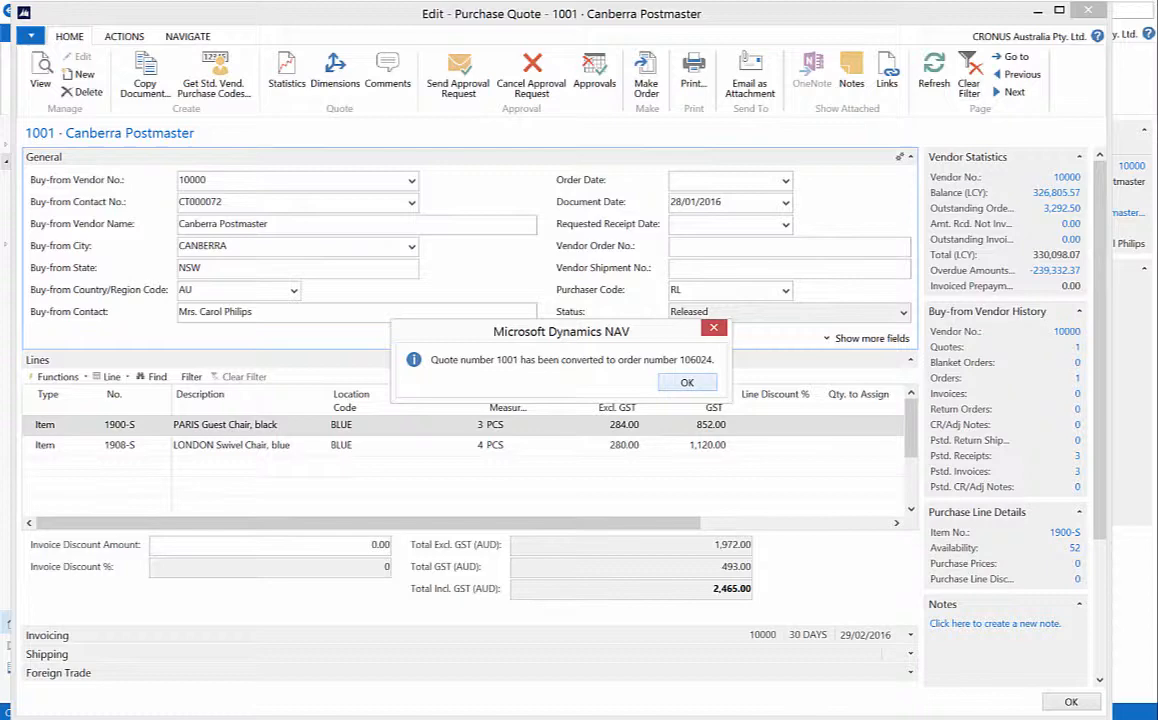
# Acknowledge the quote-to-order conversion message
pyautogui.click(687, 382)
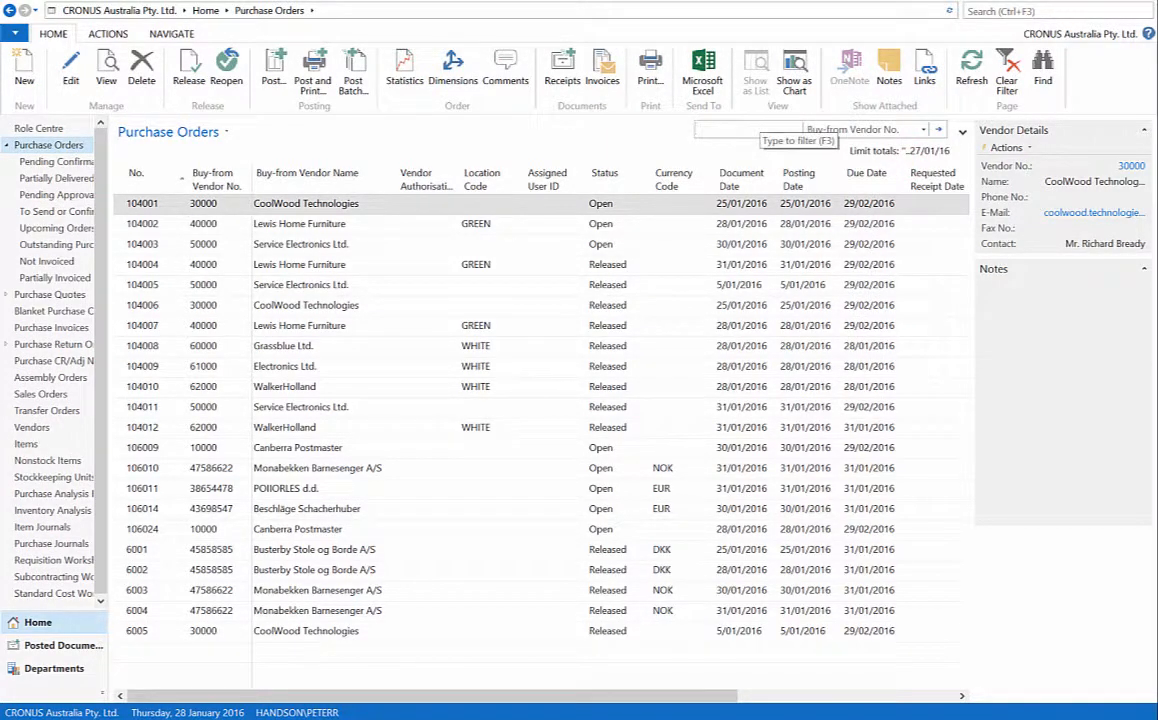
# Filter purchase orders to Buy-from Vendor No. 10000 and open order 106024
pyautogui.write('10000')
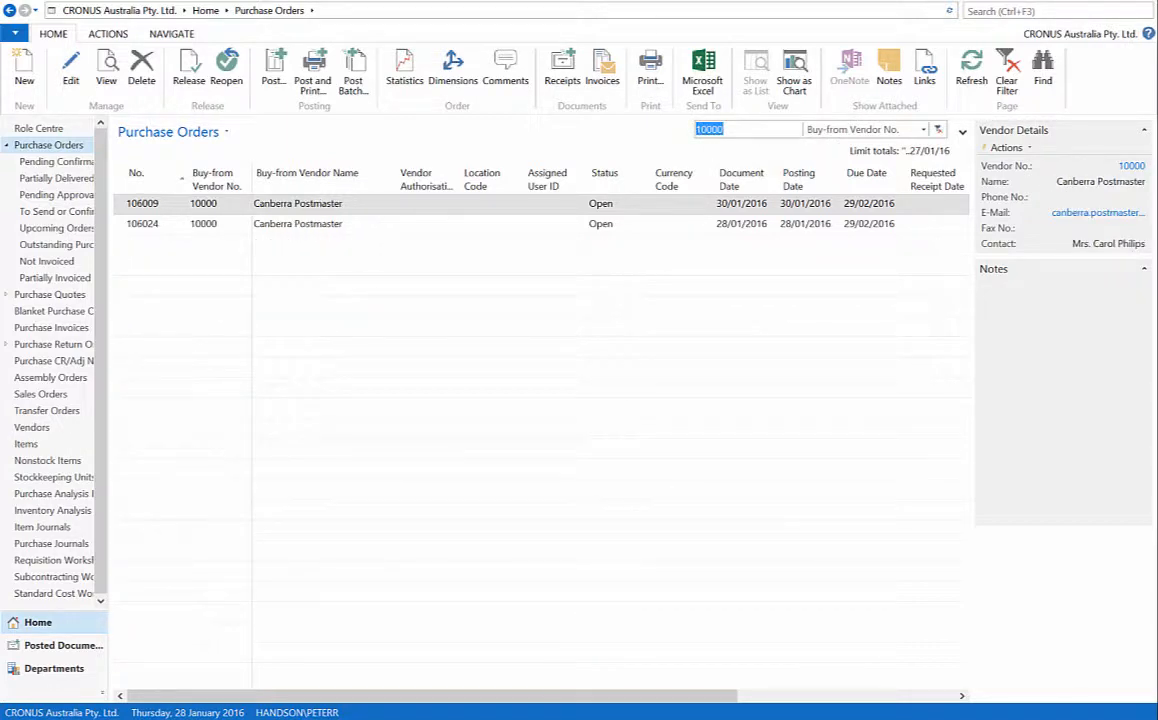
pyautogui.click(143, 223)
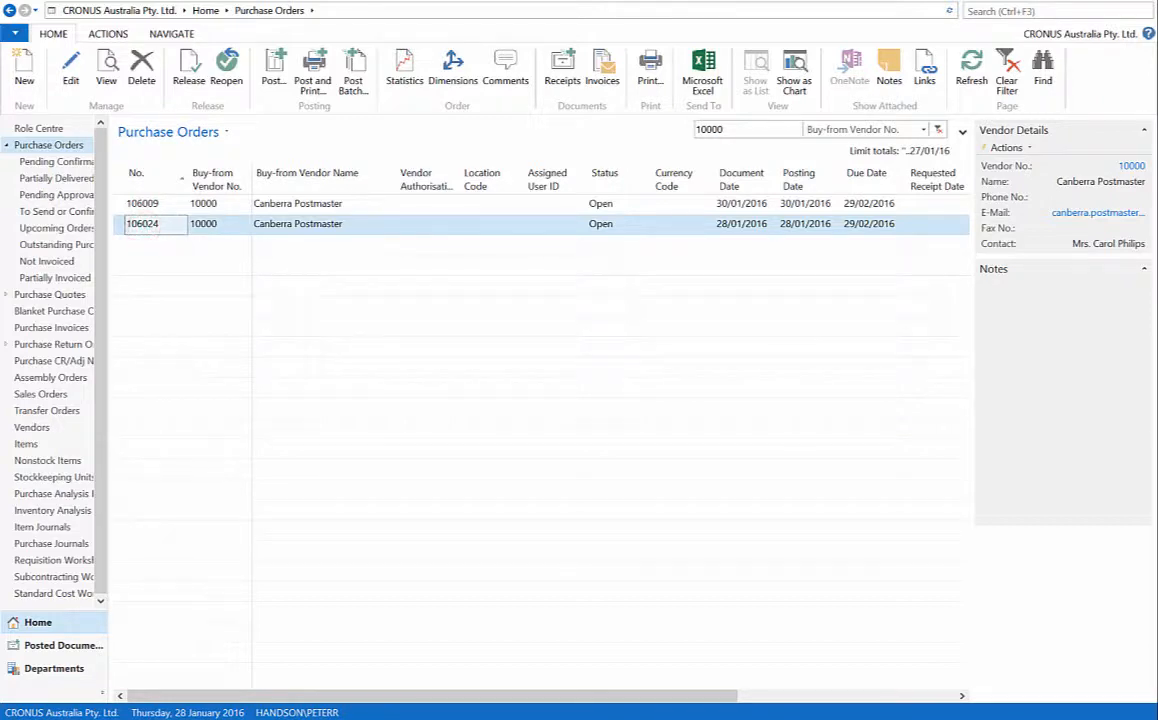
pyautogui.doubleClick(143, 223)
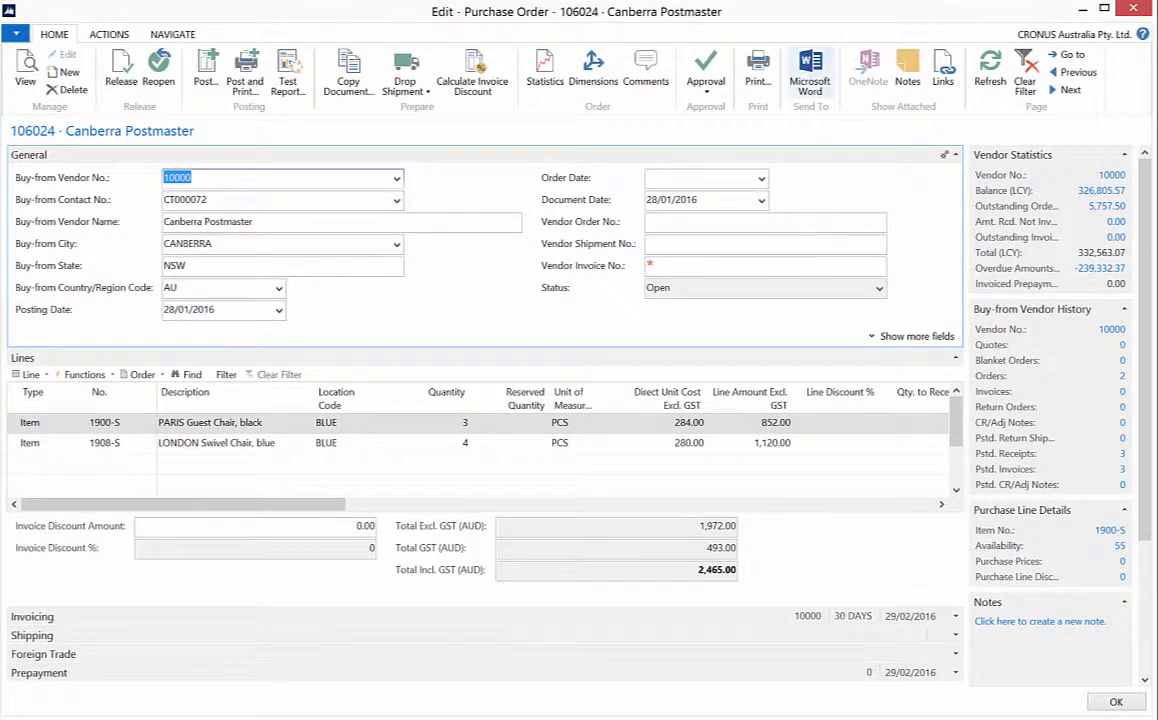
pyautogui.moveTo(807, 70)
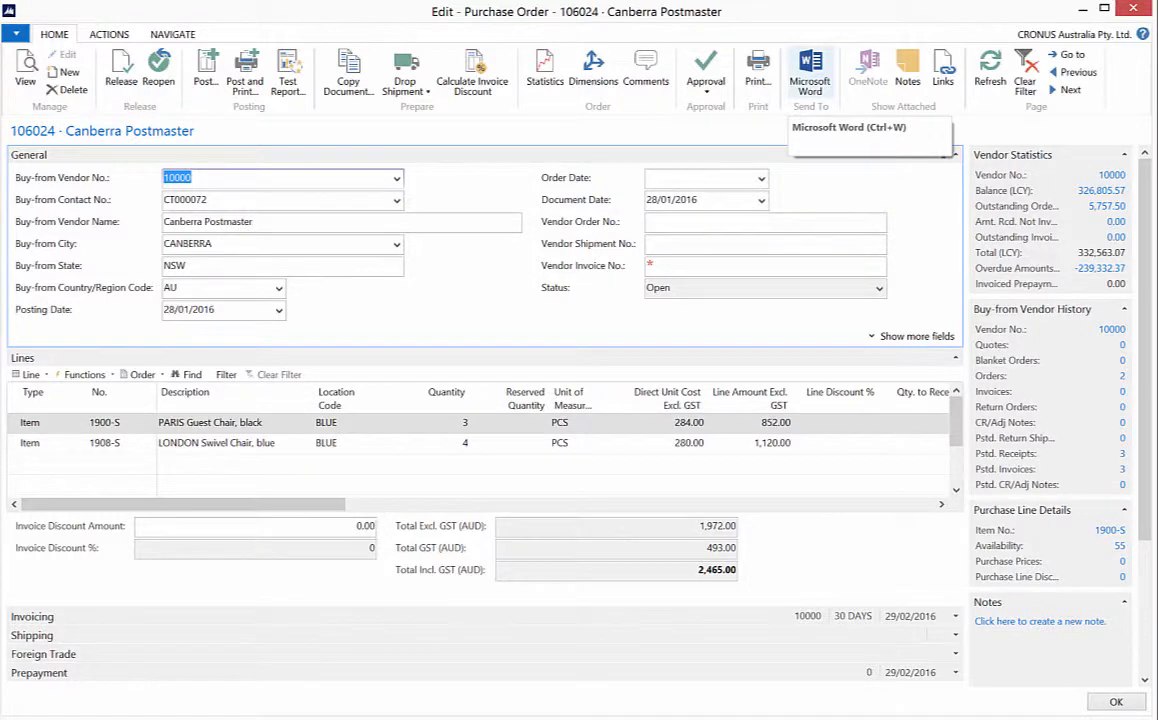
# Release purchase order 106024
pyautogui.click(444, 443)
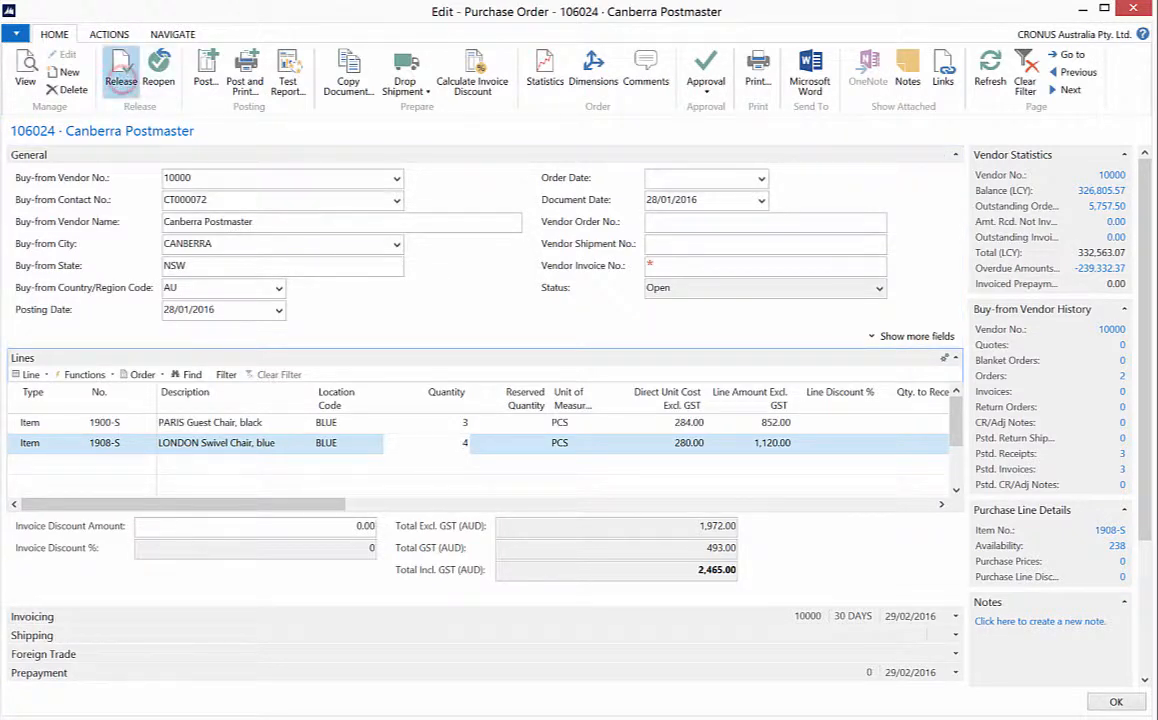
pyautogui.click(110, 65)
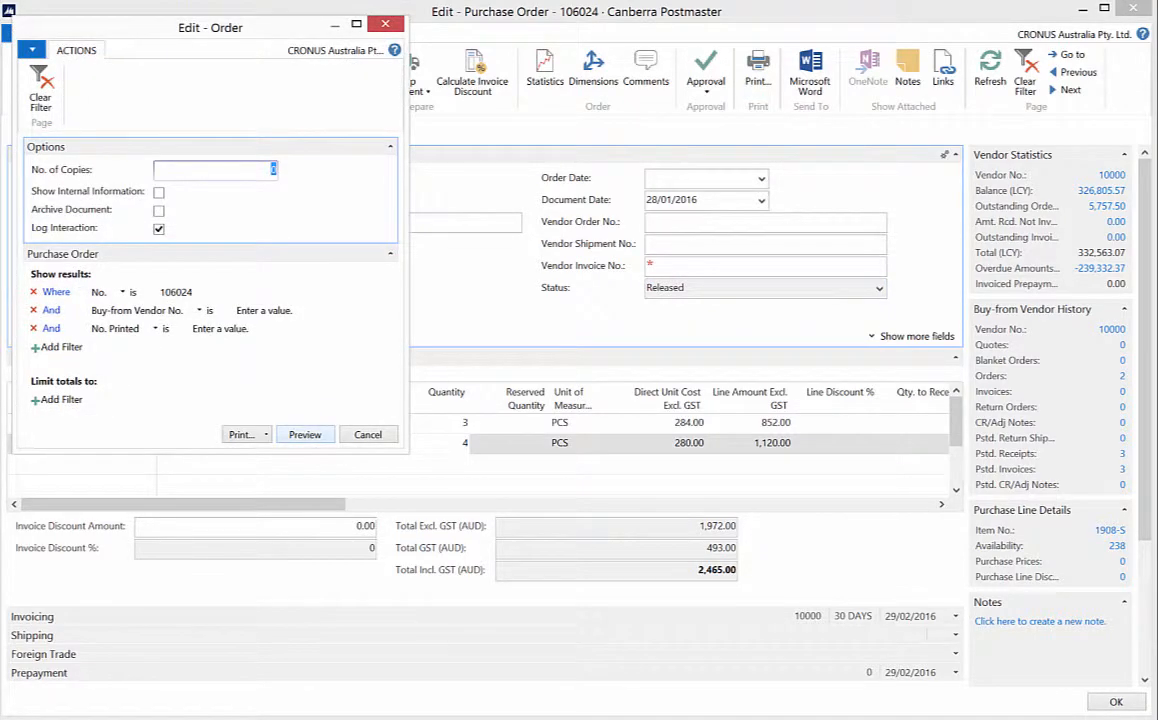
# Preview the printed order document showing both chair lines and the 2,465.00 total
pyautogui.click(305, 434)
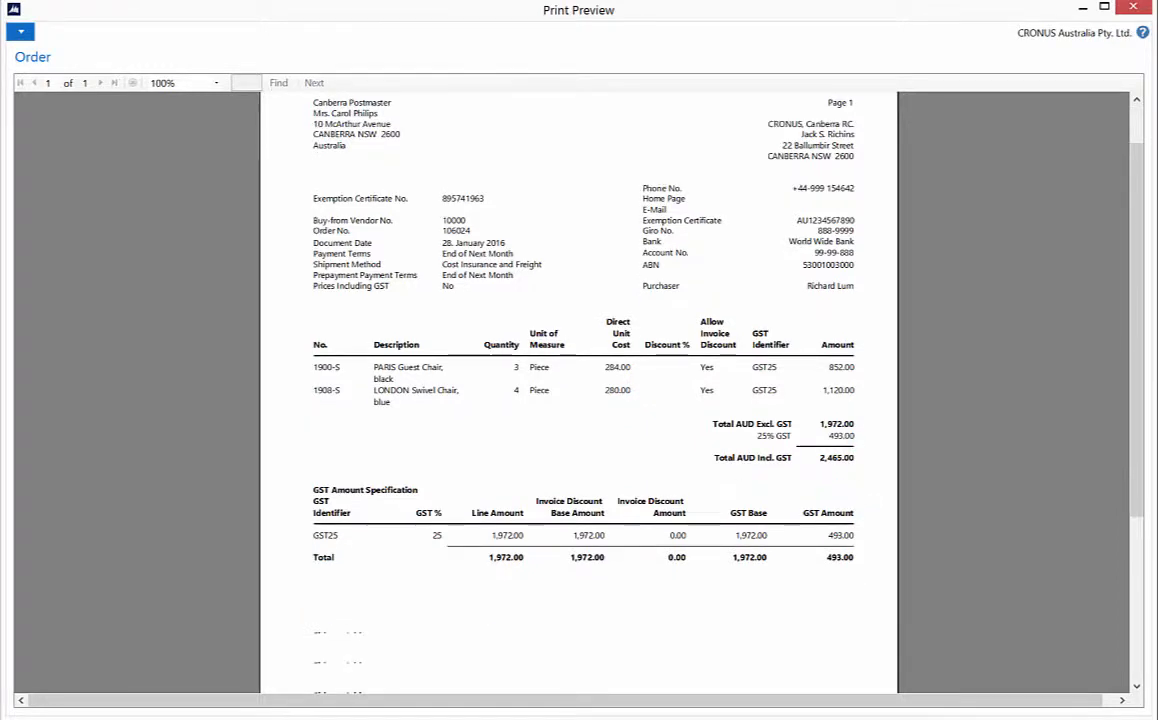
# Scroll through the print preview of order 106024
pyautogui.scroll(-3)
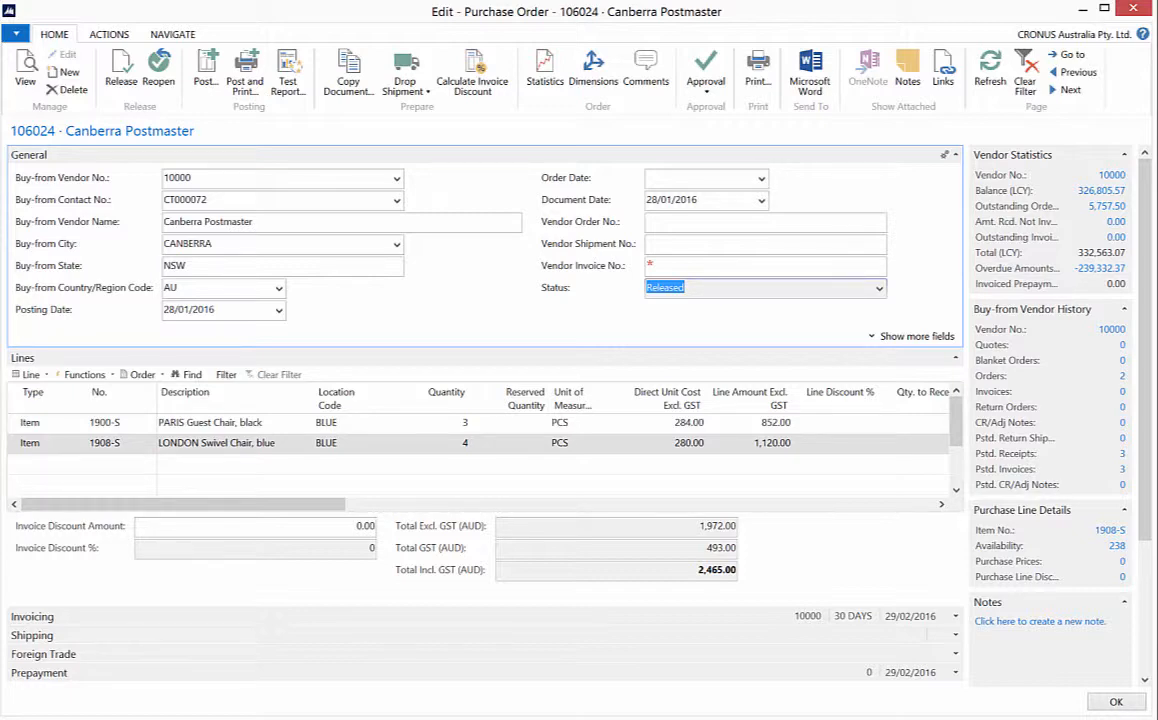
pyautogui.moveTo(159, 72)
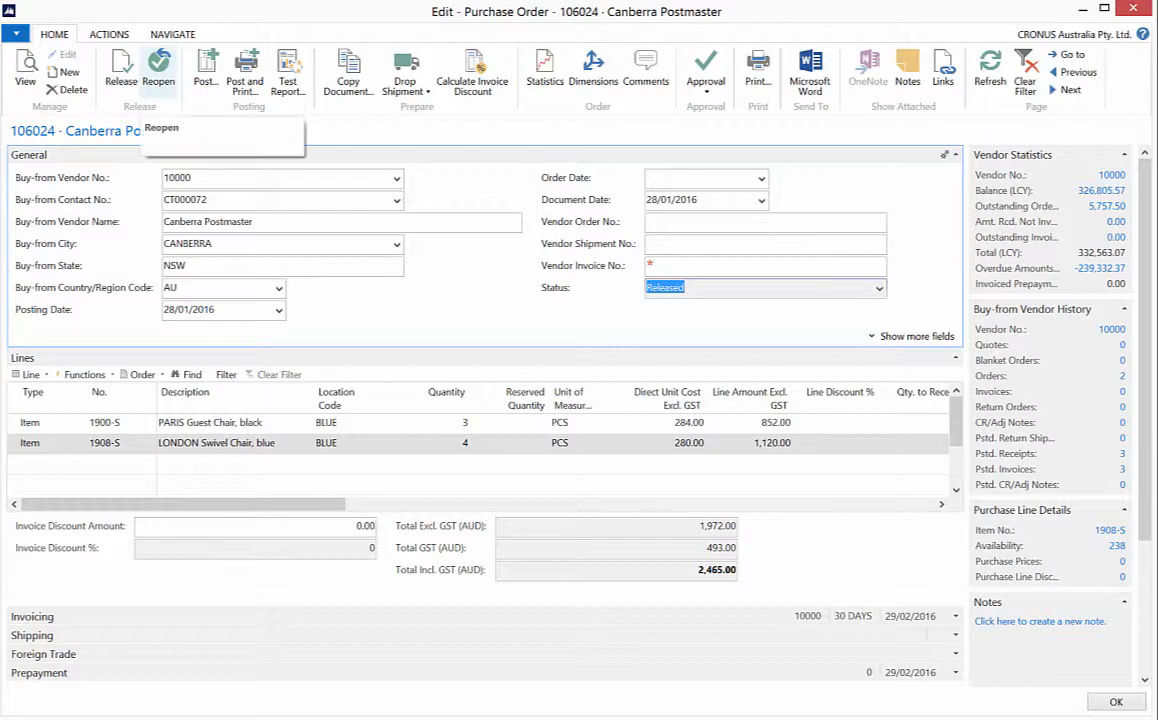